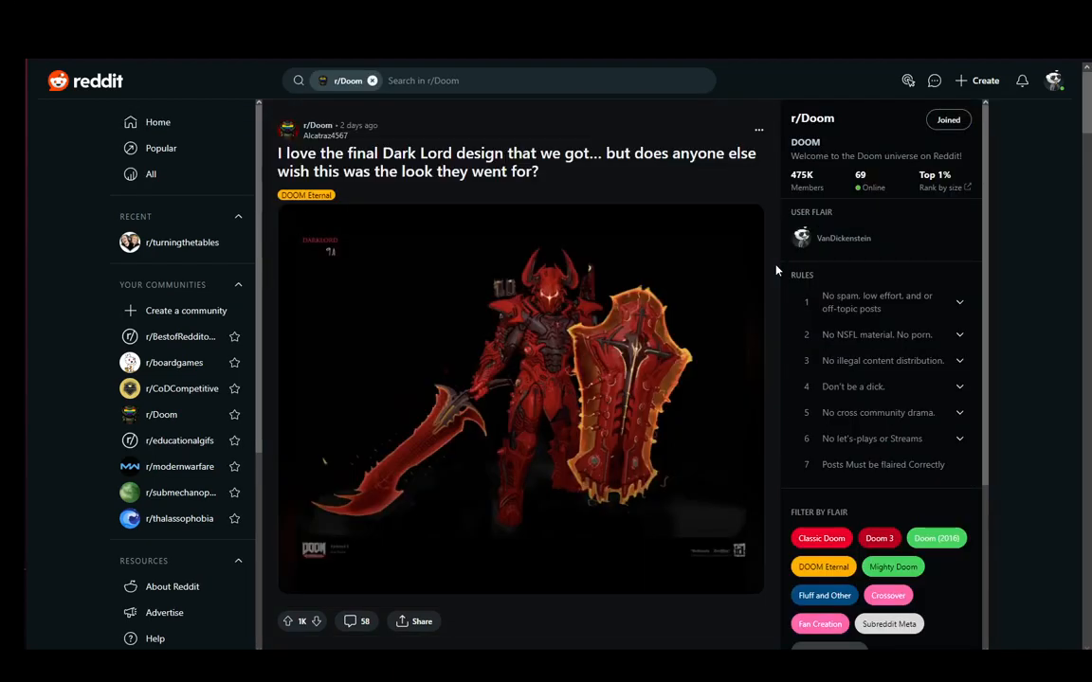
{"action": "mouse_move", "coordinate": [106, 112]}
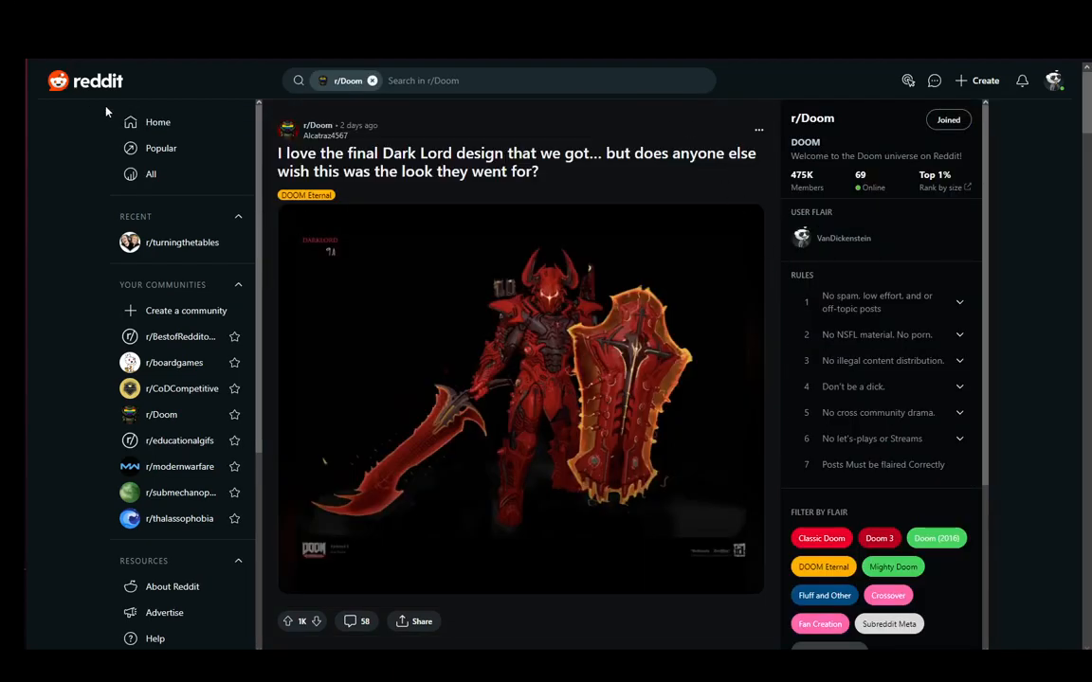
Return from the r/Doom Dark Lord post to the Reddit home feed
{"action": "left_click", "coordinate": [157, 121]}
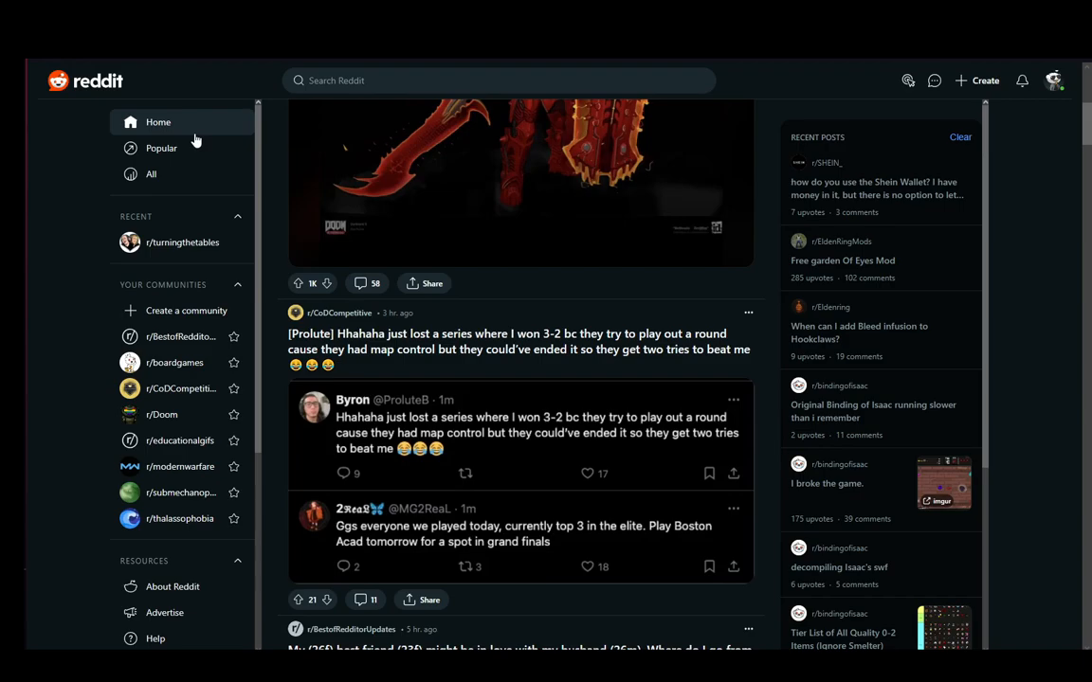
{"action": "mouse_move", "coordinate": [250, 201]}
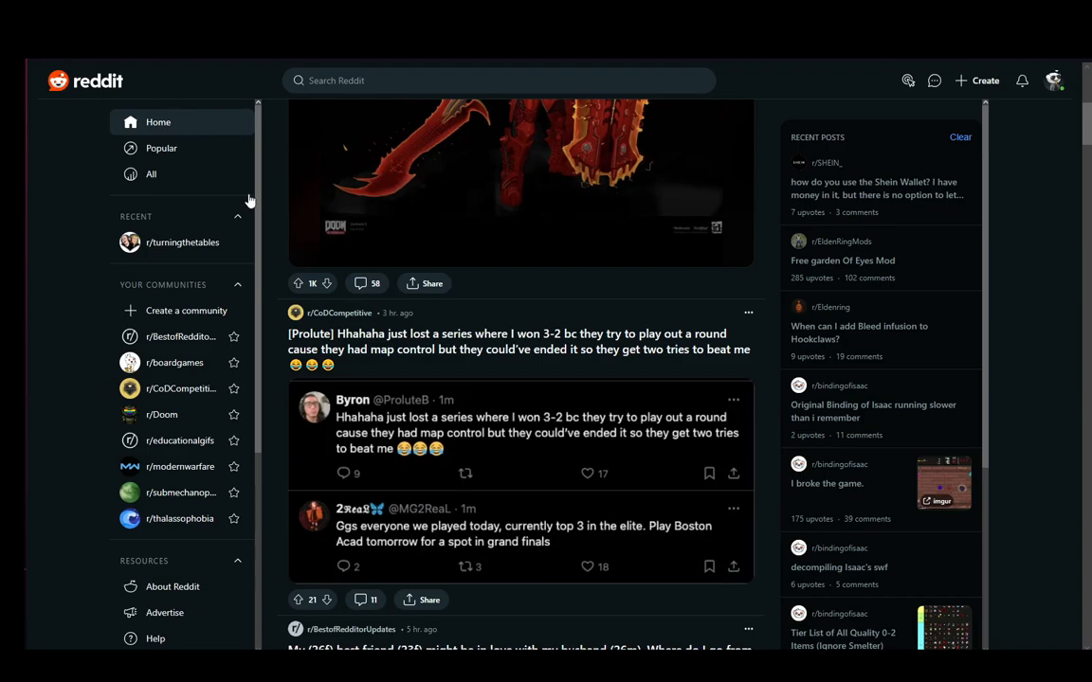
Bring up the account menu from the top-right avatar, toggling it until it stays open
{"action": "left_click", "coordinate": [1054, 80]}
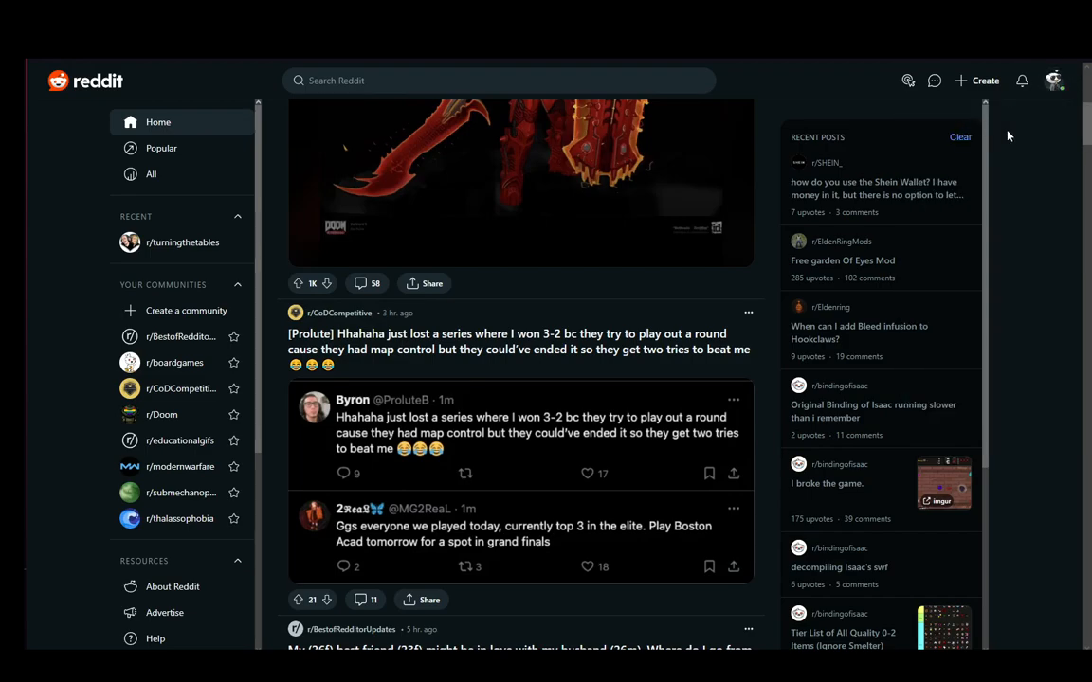
{"action": "left_click", "coordinate": [1054, 79]}
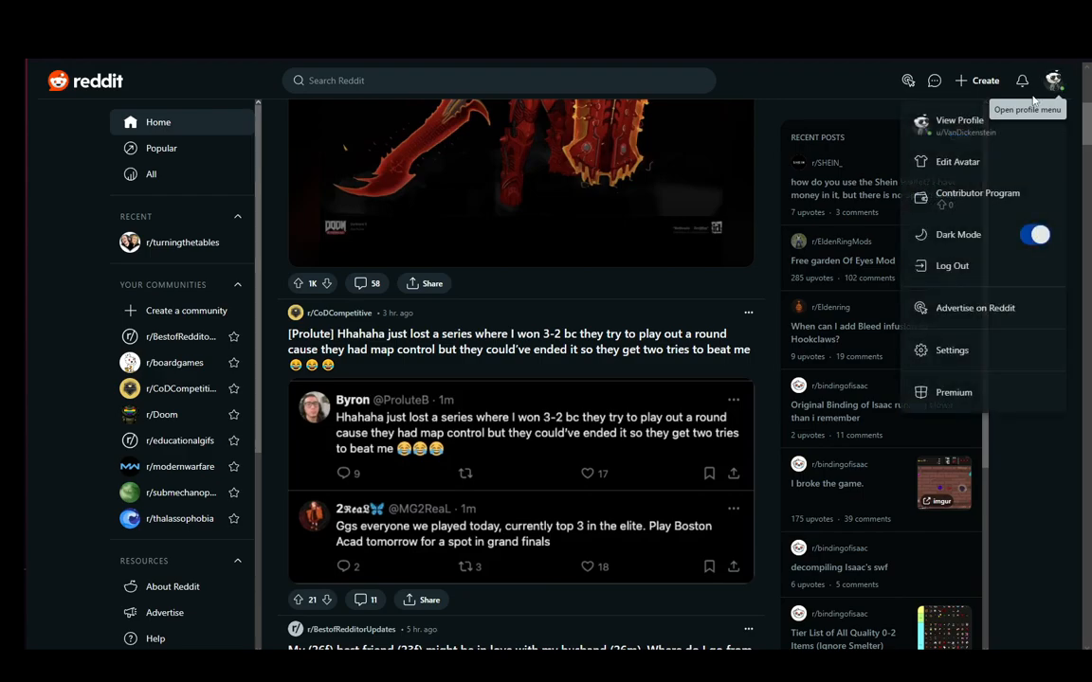
{"action": "mouse_move", "coordinate": [946, 125]}
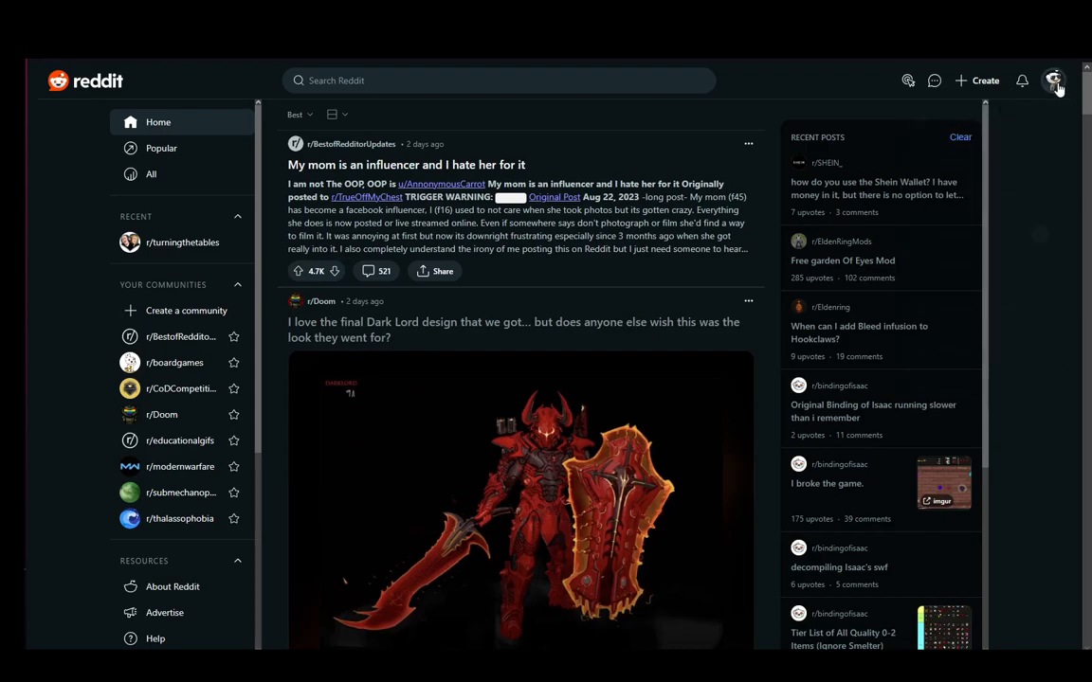
{"action": "left_click", "coordinate": [1054, 80]}
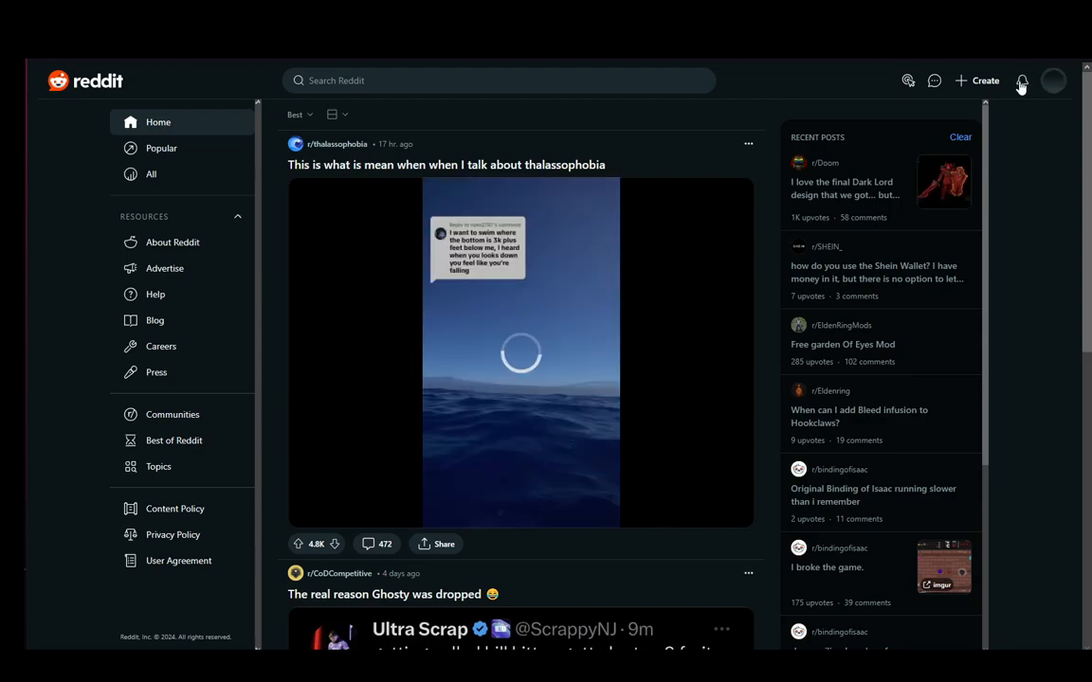
{"action": "left_click", "coordinate": [1054, 80]}
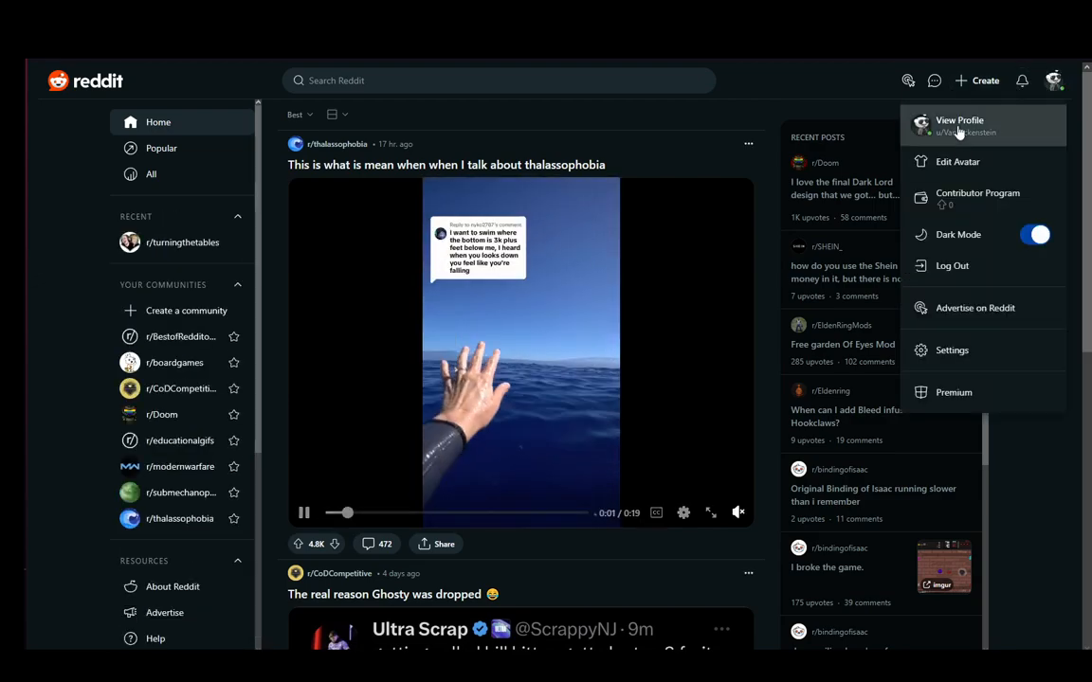
Go to your own profile page via View Profile, showing 2 post karma and 244 comment karma
{"action": "left_click", "coordinate": [959, 121]}
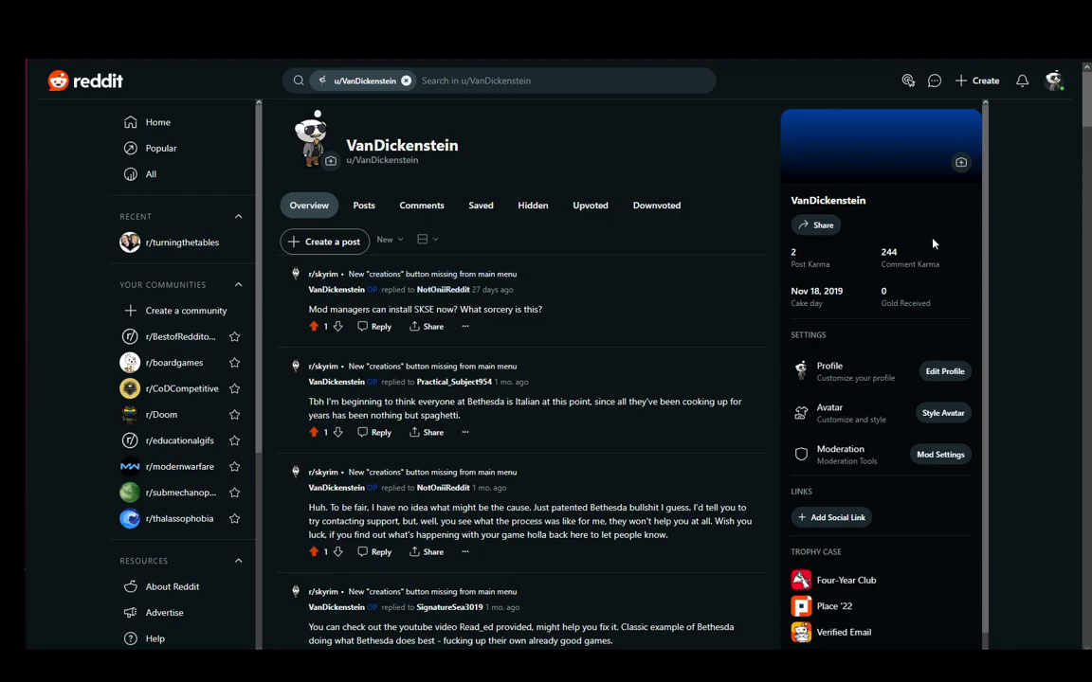
{"action": "mouse_move", "coordinate": [825, 292]}
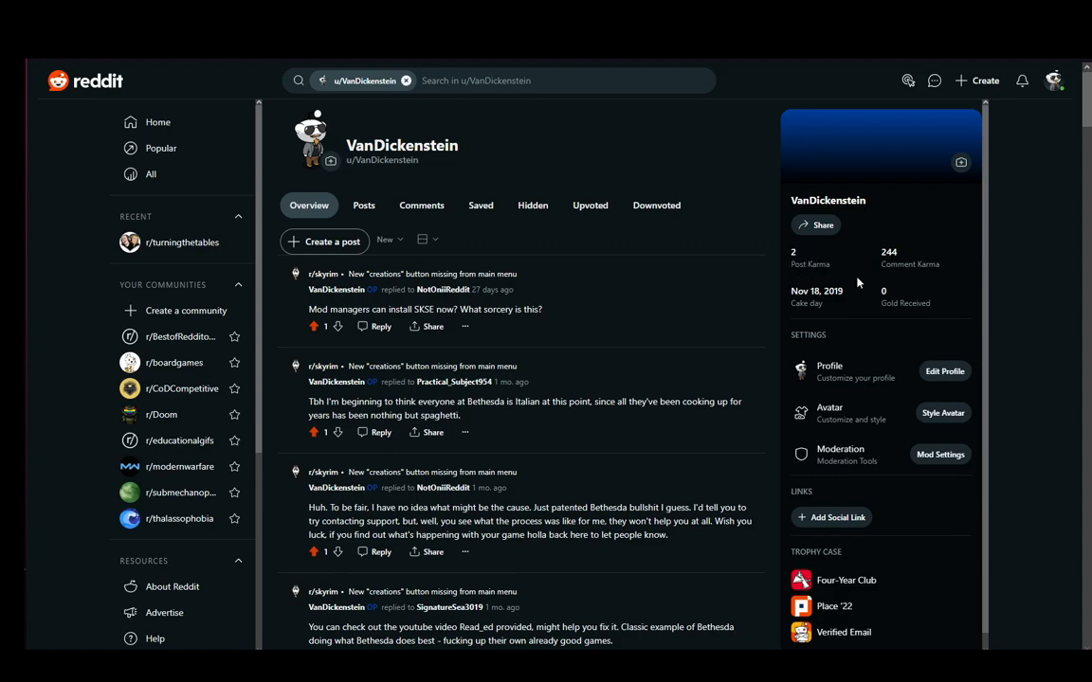
{"action": "mouse_move", "coordinate": [785, 283]}
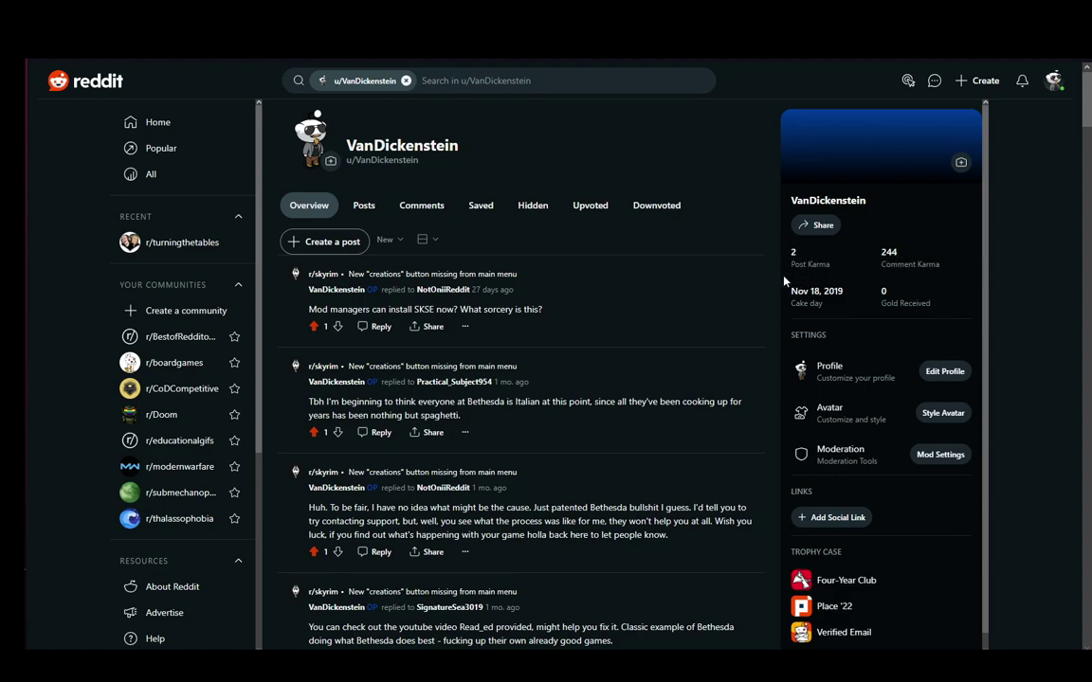